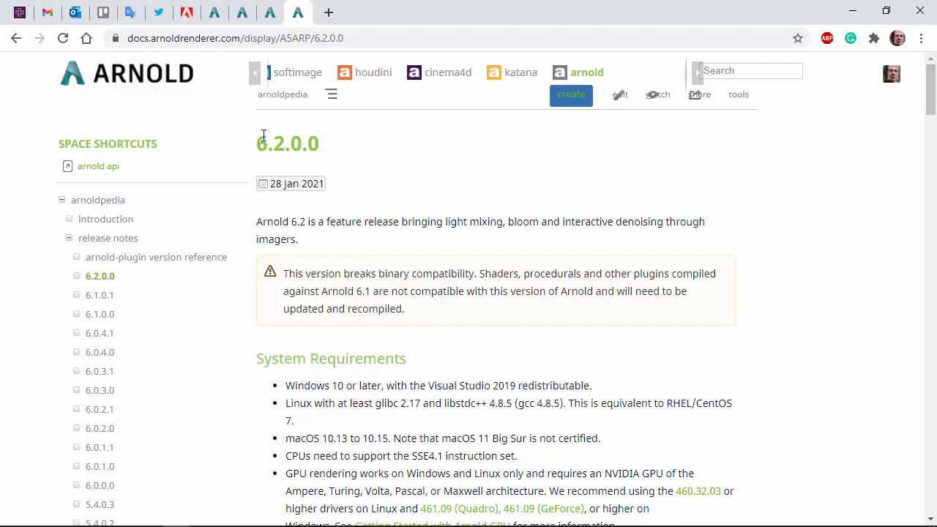
mouse_move(450, 189)
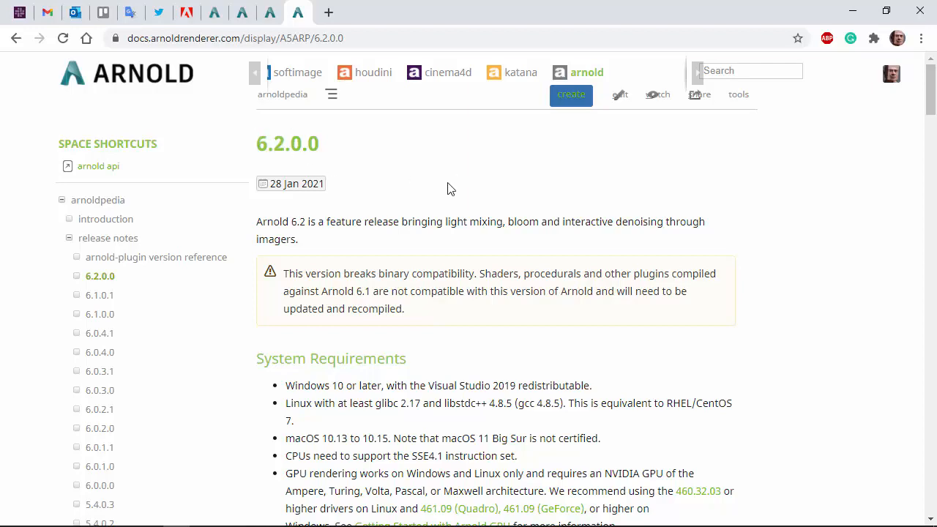
Inspect the blue area light's AOV Light Group name, then select the purple light.
scroll(down, 3)
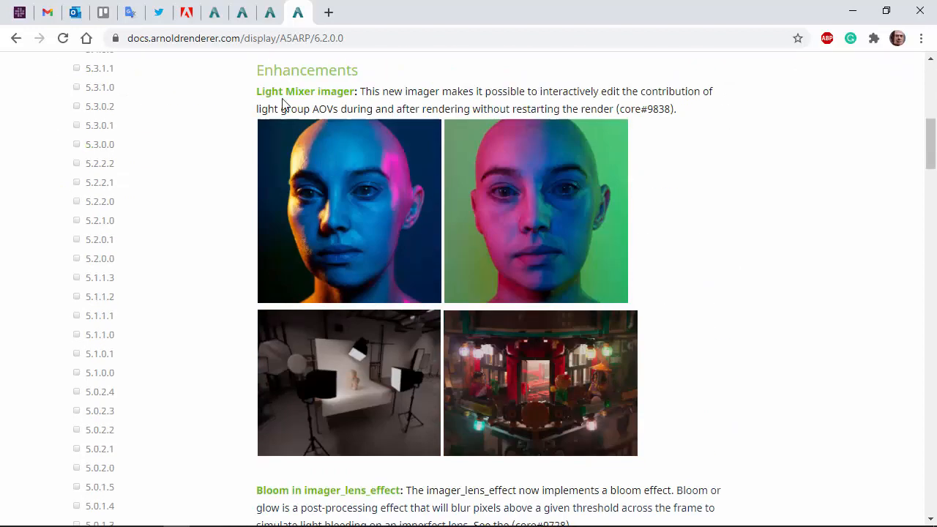
scroll(down, 3)
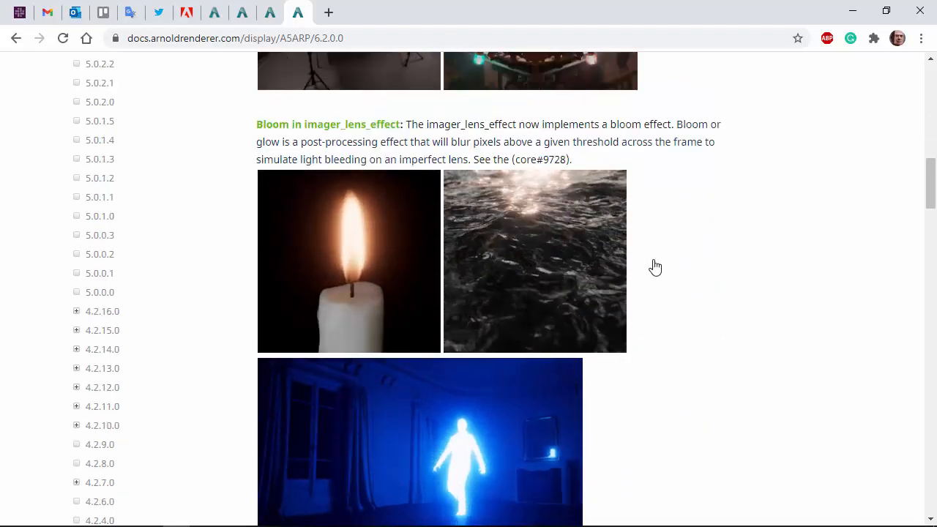
scroll(down, 3)
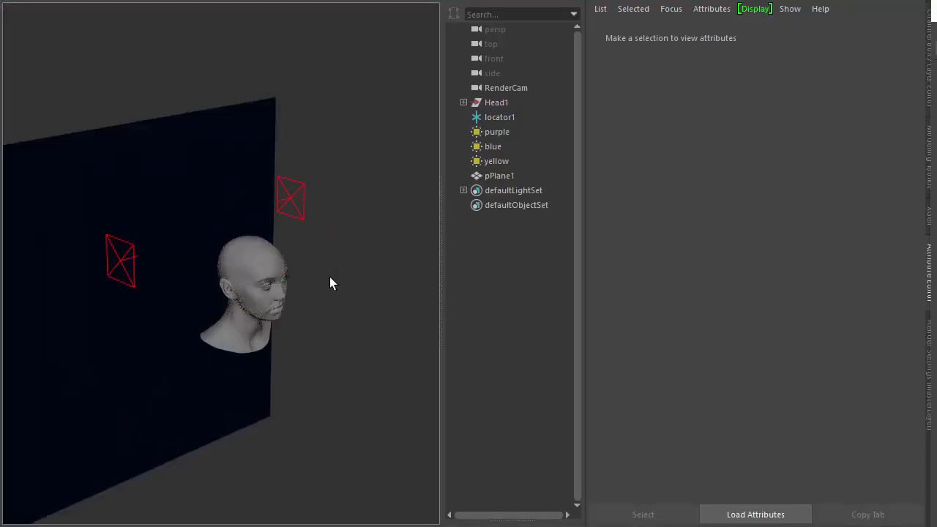
click(493, 147)
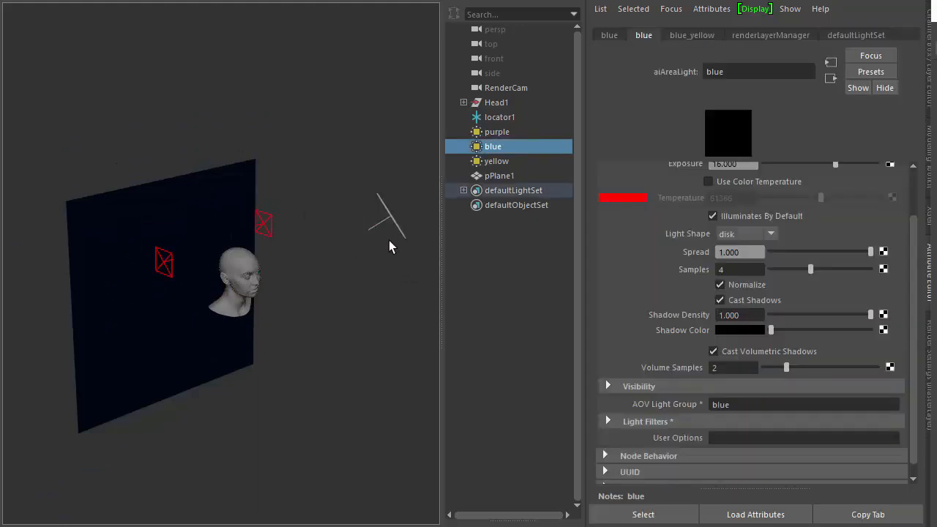
mouse_move(603, 139)
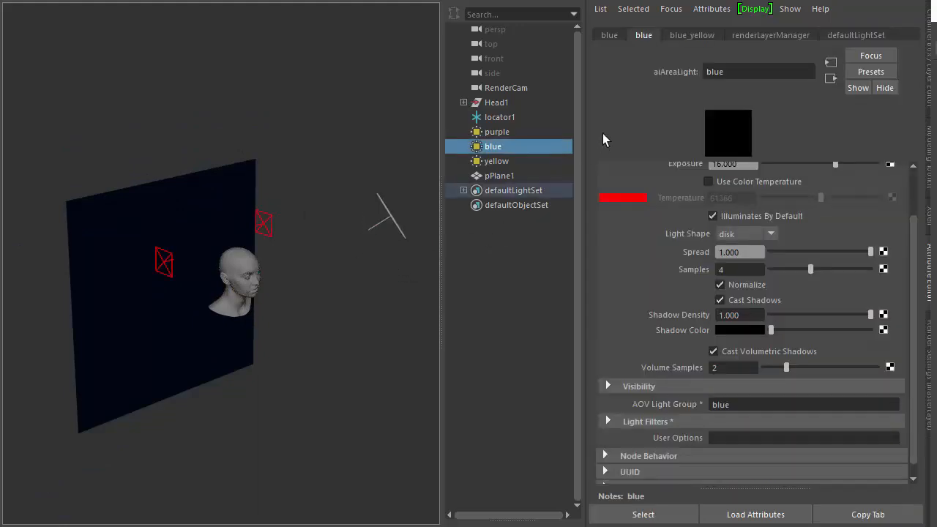
click(804, 404)
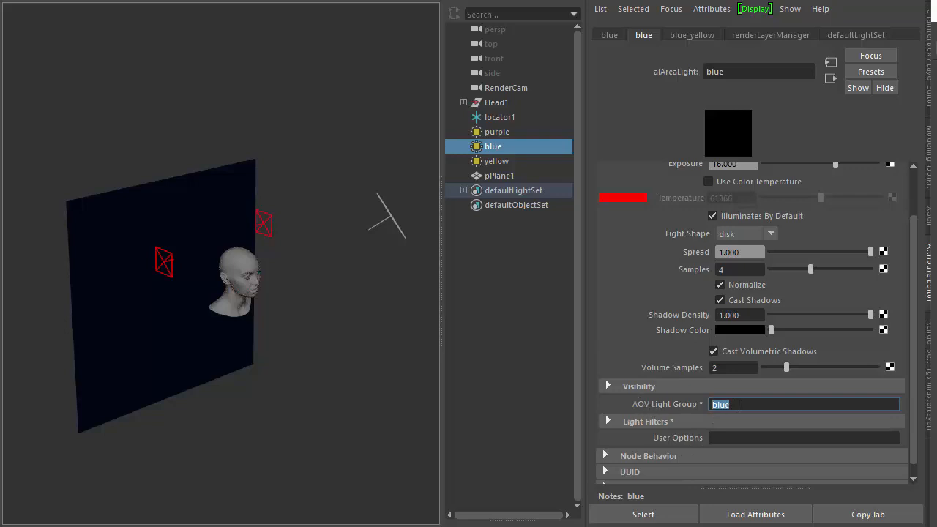
click(497, 131)
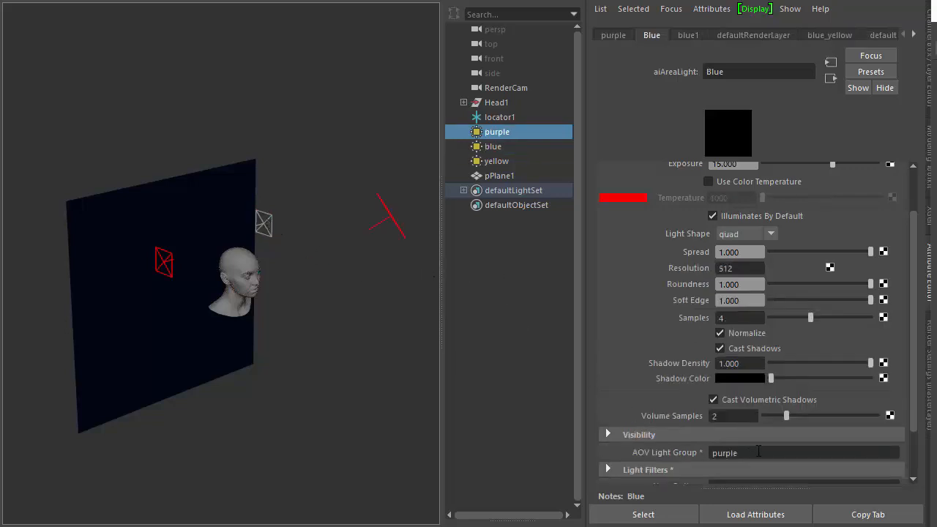
click(495, 160)
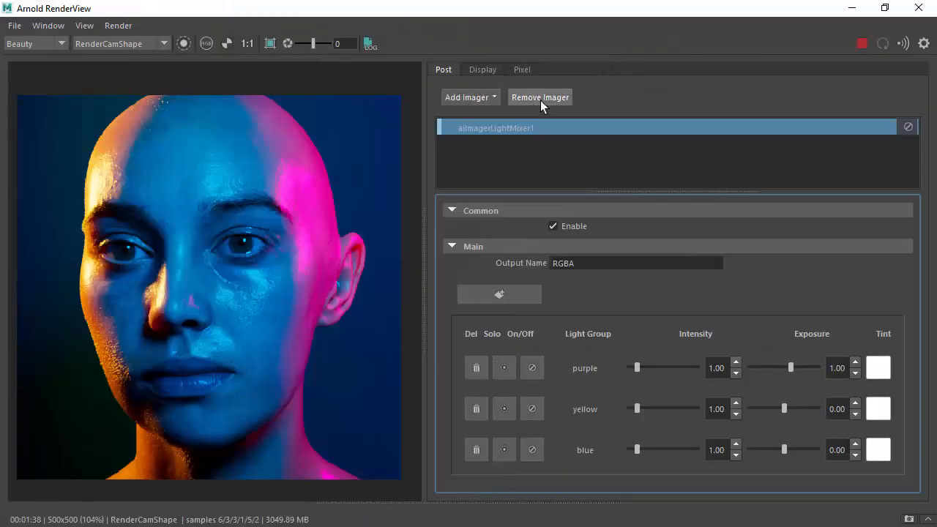
mouse_move(599, 99)
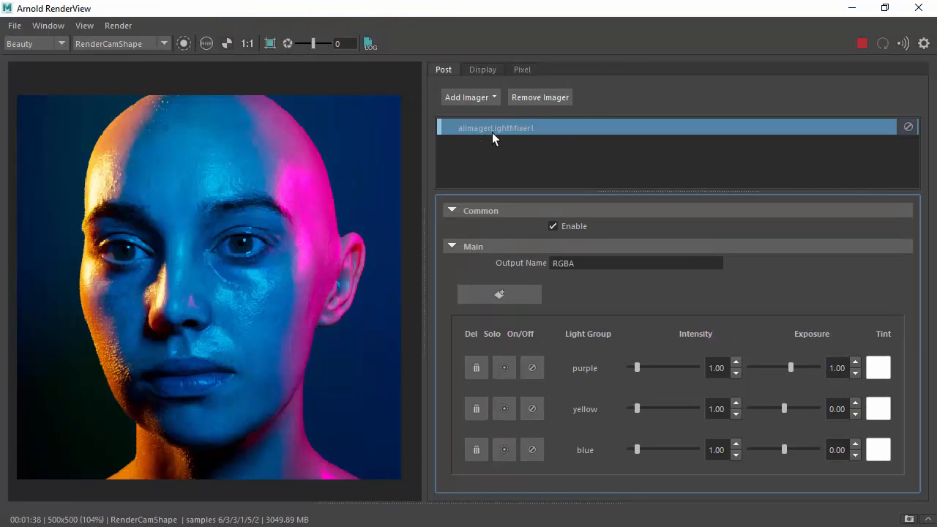
mouse_move(640, 112)
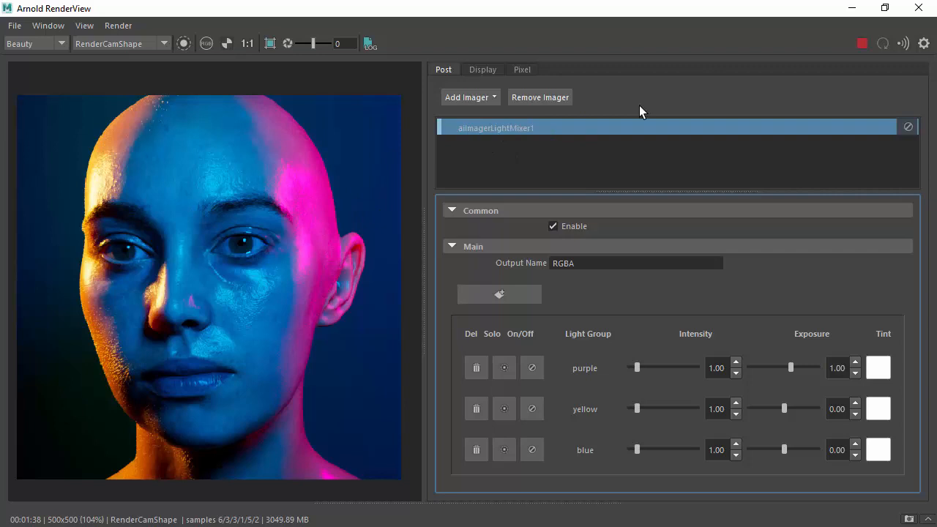
mouse_move(584, 375)
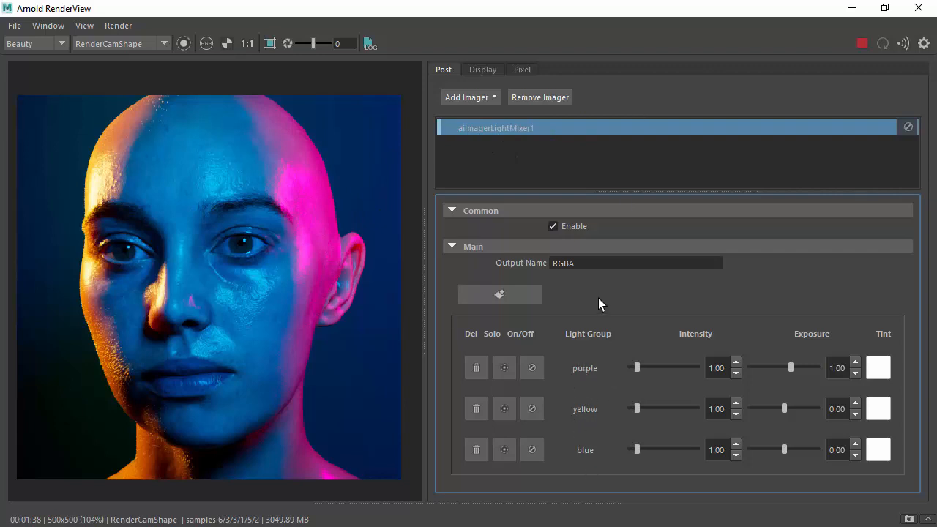
mouse_move(583, 333)
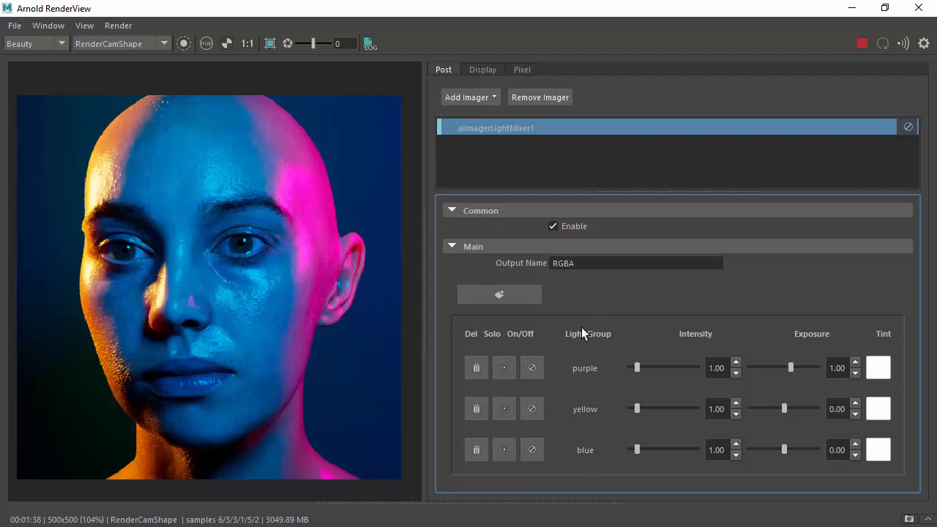
click(531, 408)
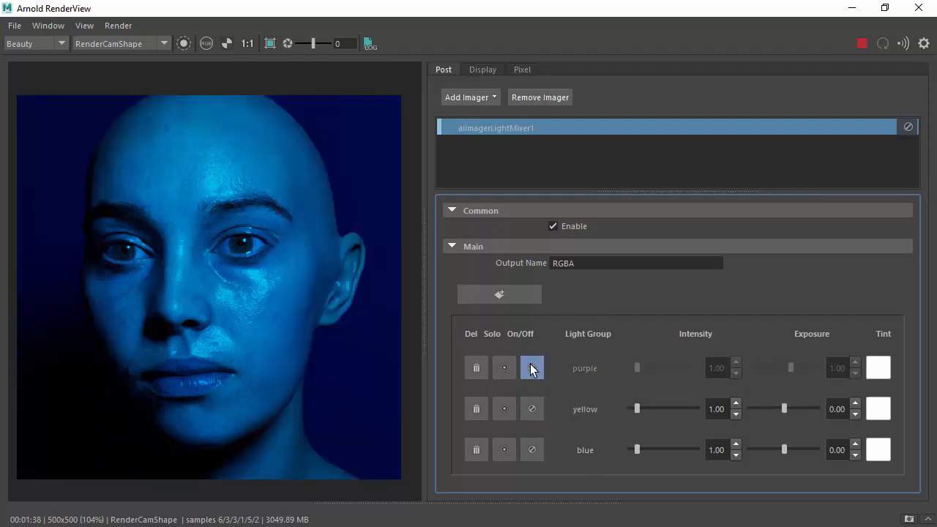
click(504, 368)
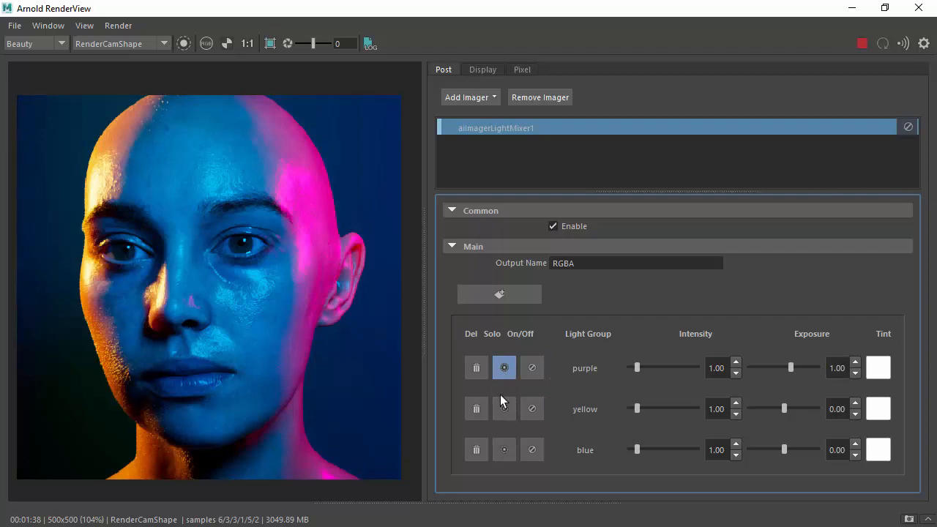
click(503, 409)
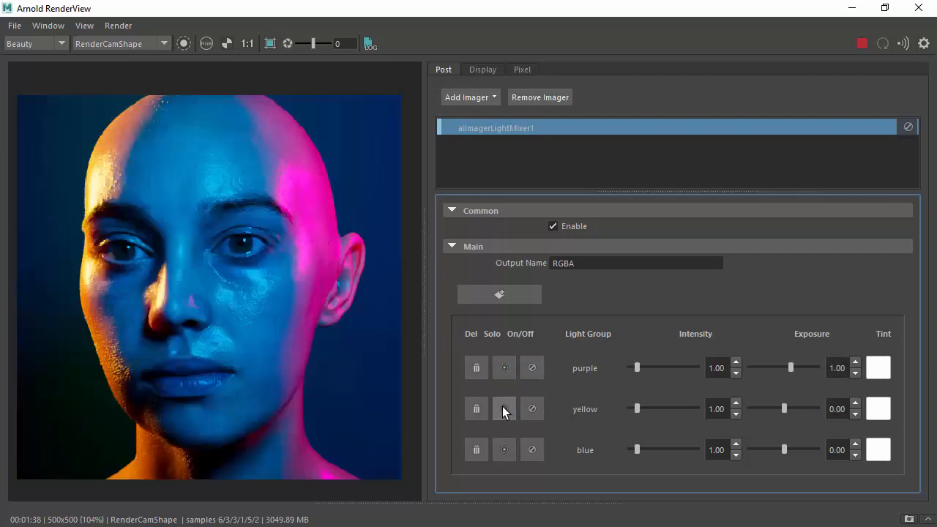
click(503, 368)
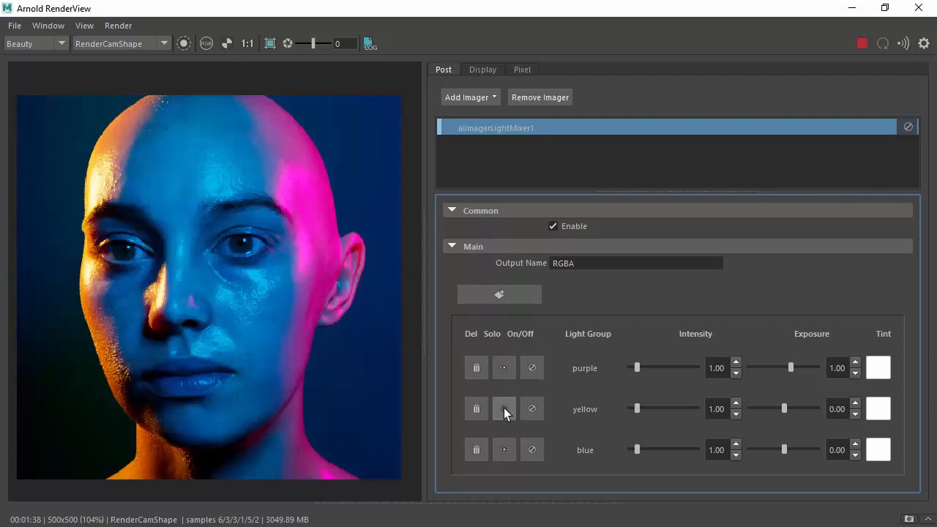
mouse_move(815, 375)
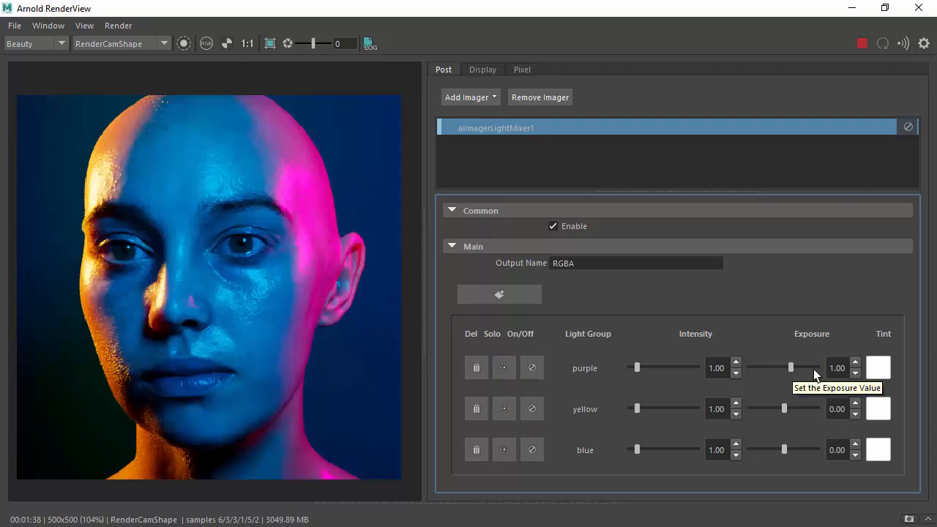
Disable the purple group, tint yellow red, set blue intensity to 1.57, and show snapshots.
click(532, 368)
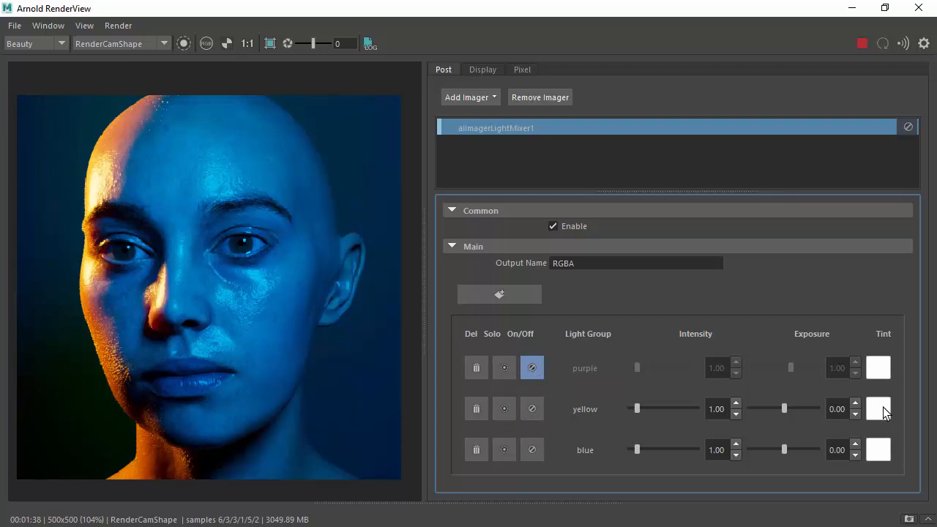
click(878, 408)
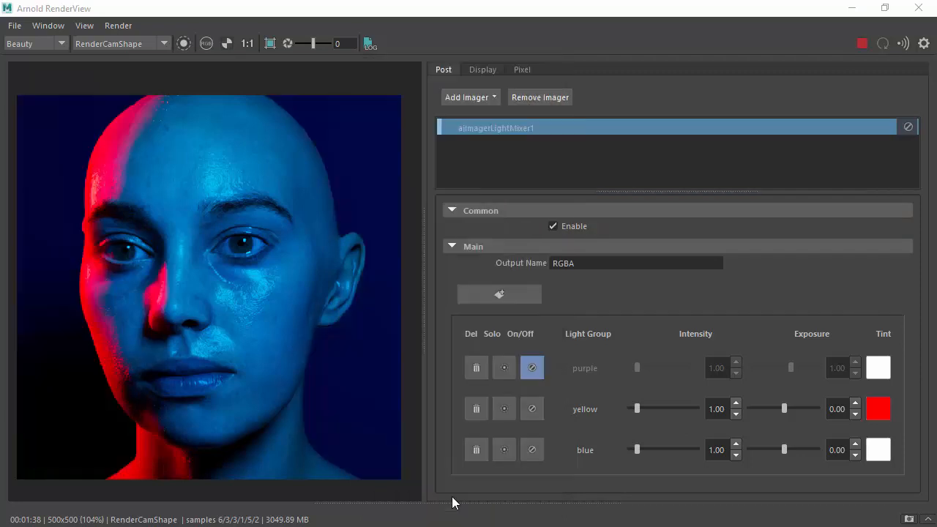
drag(635, 449, 643, 450)
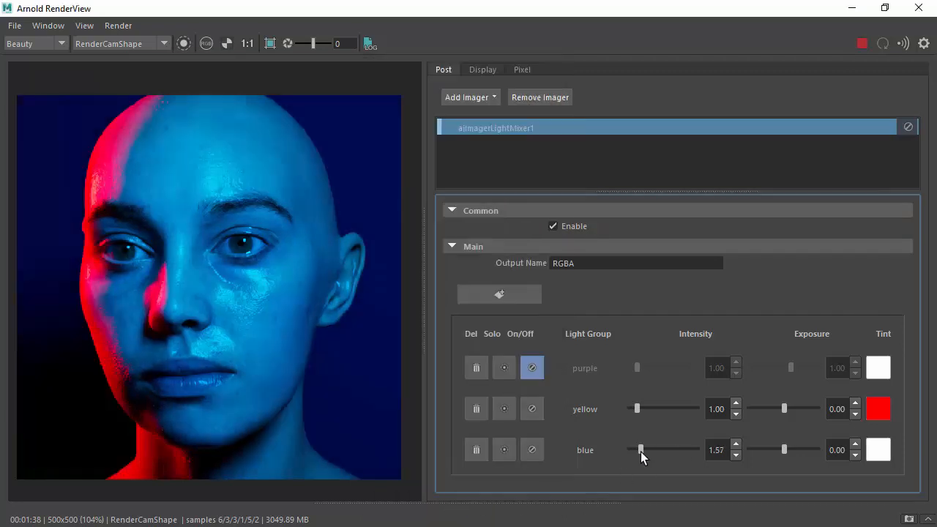
drag(641, 449, 644, 449)
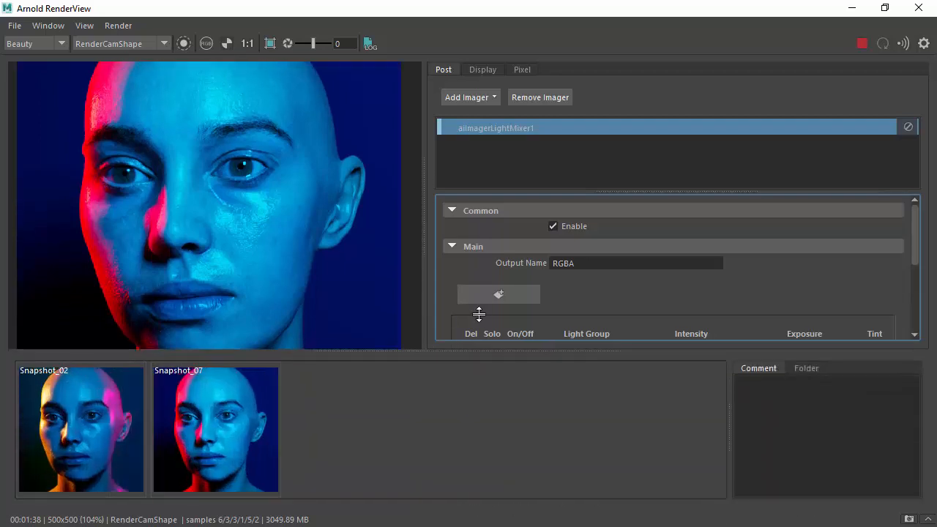
click(215, 429)
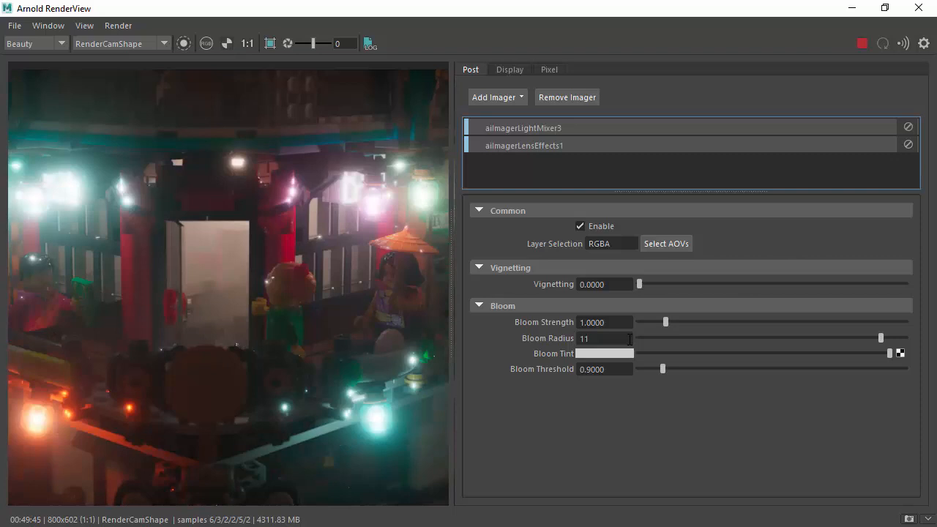
Set aiImagerLensEffects1 Bloom Strength to 0.4696 and Bloom Radius to 3.
drag(666, 322, 650, 322)
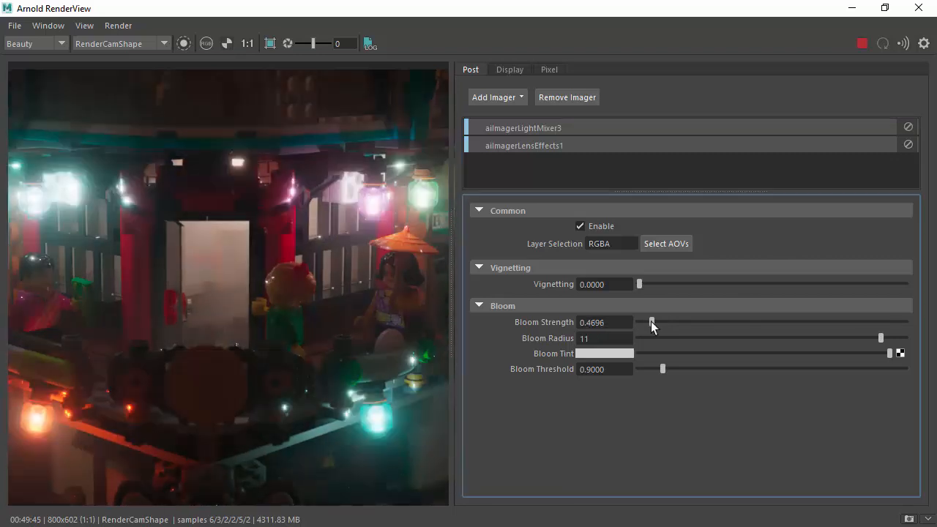
drag(880, 337, 687, 338)
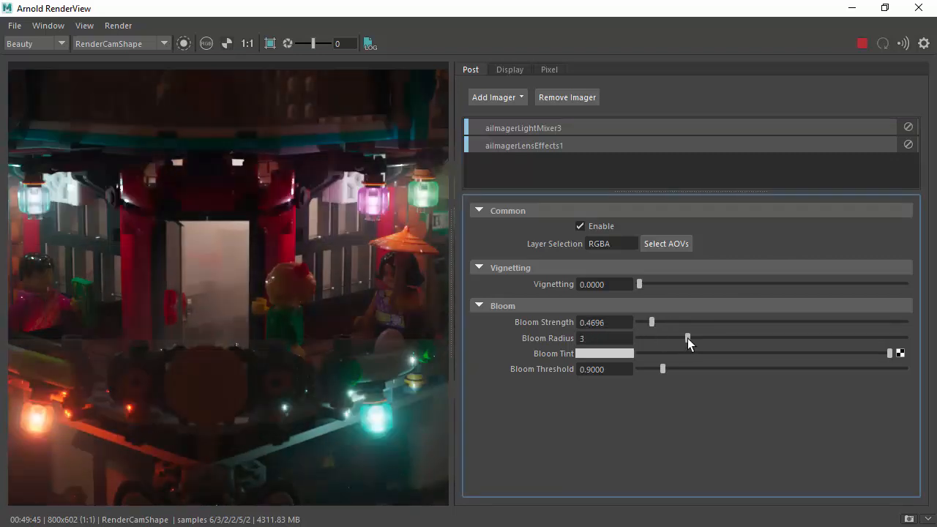
click(584, 354)
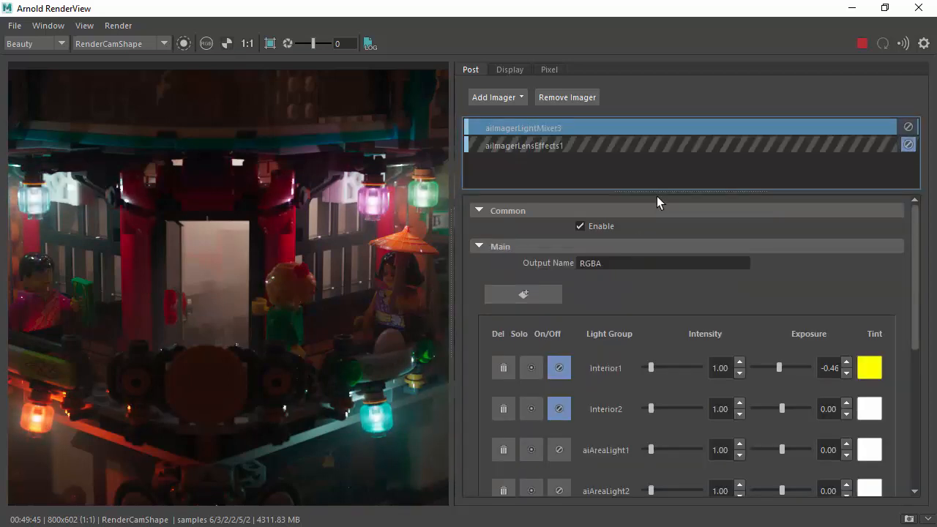
Enable Interior1 and Interior2, set Interior1 exposure to -0.87, and pick a new tint.
click(558, 367)
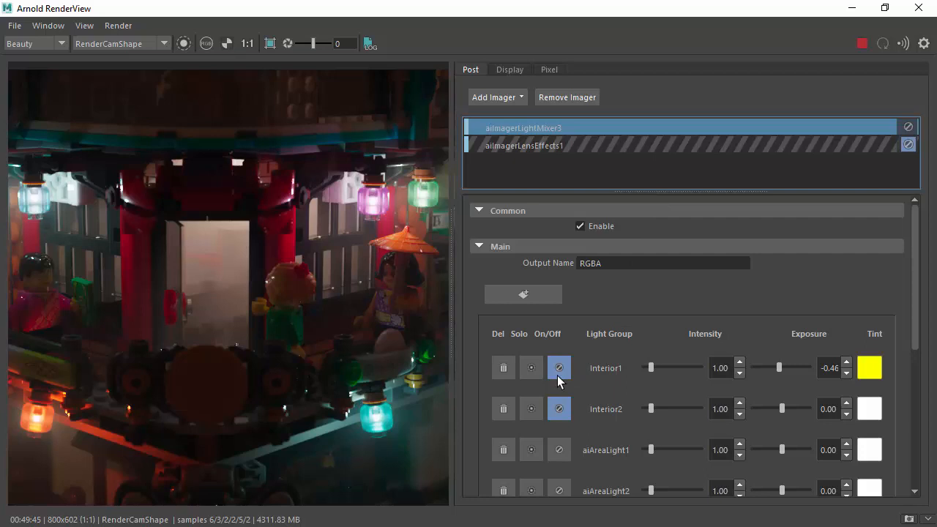
click(558, 367)
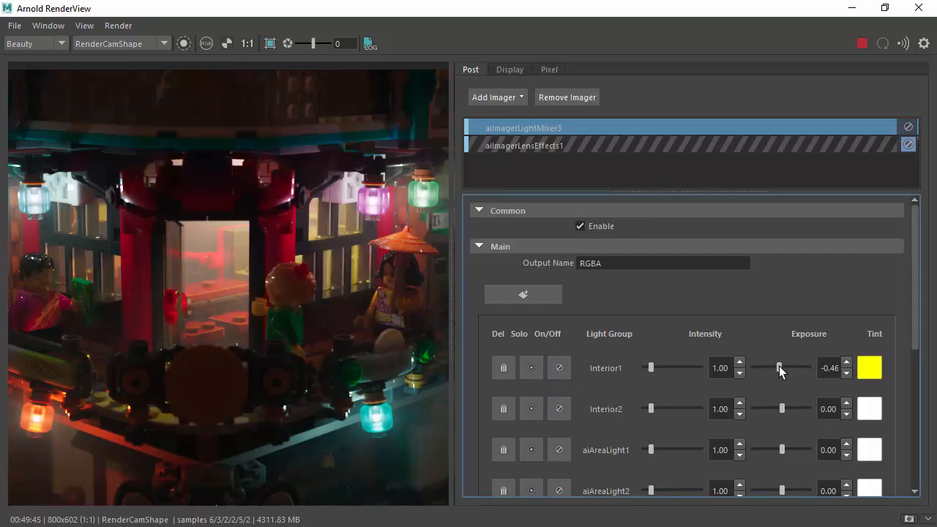
drag(780, 367, 777, 368)
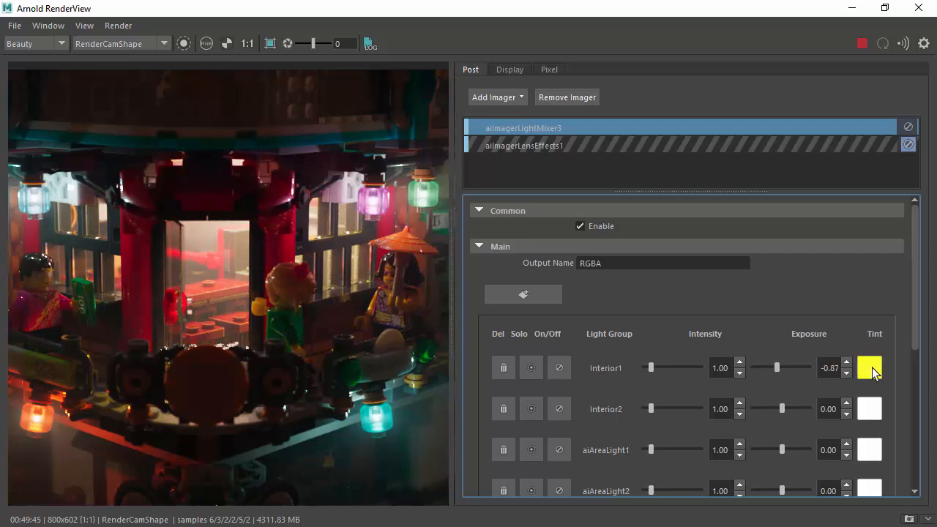
click(870, 368)
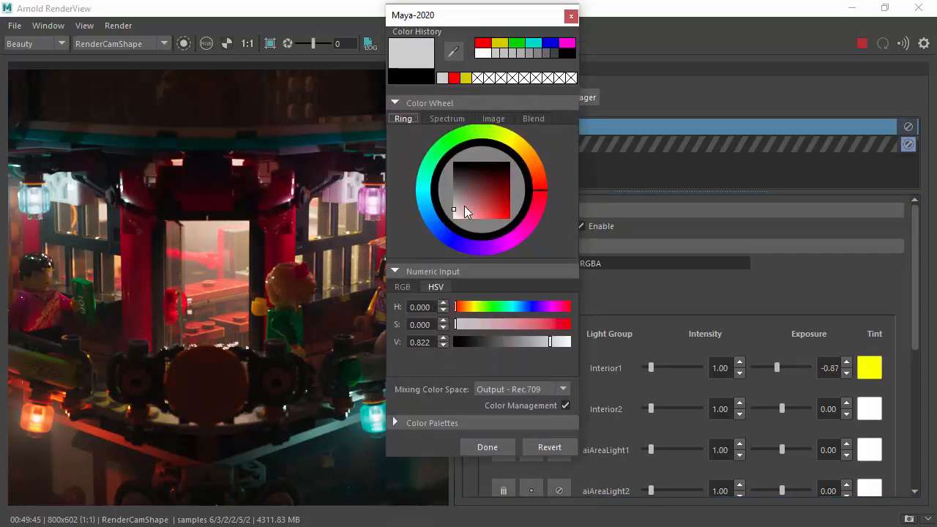
click(487, 446)
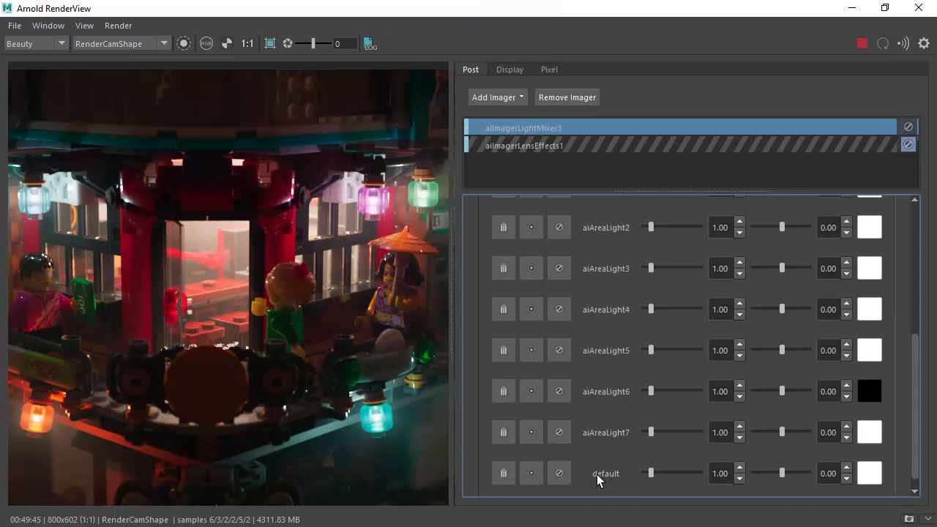
mouse_move(559, 473)
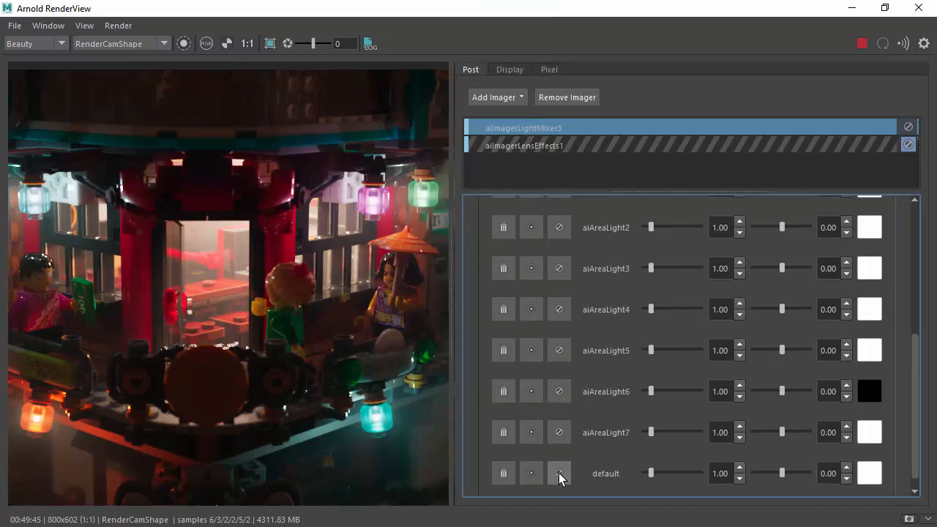
Disable the default light group, leaving only lantern and interior lighting.
click(559, 473)
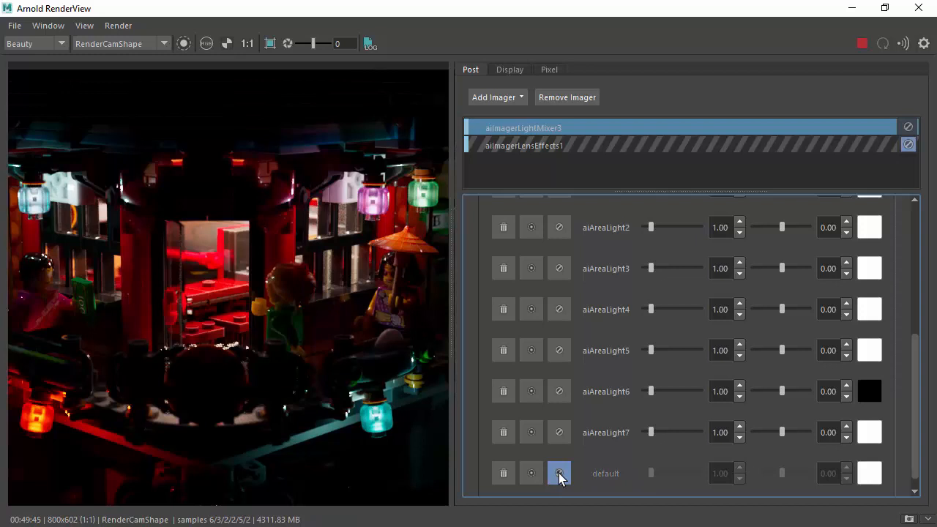
mouse_move(559, 473)
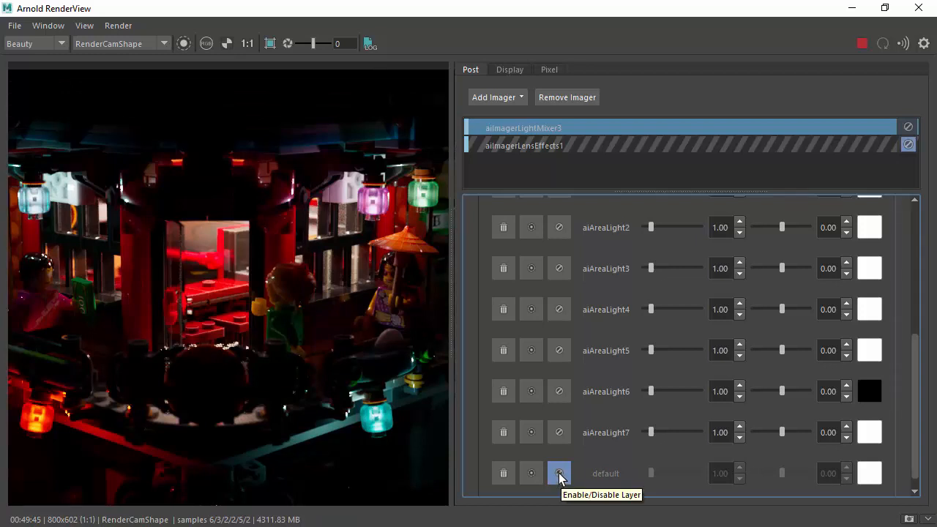
click(558, 473)
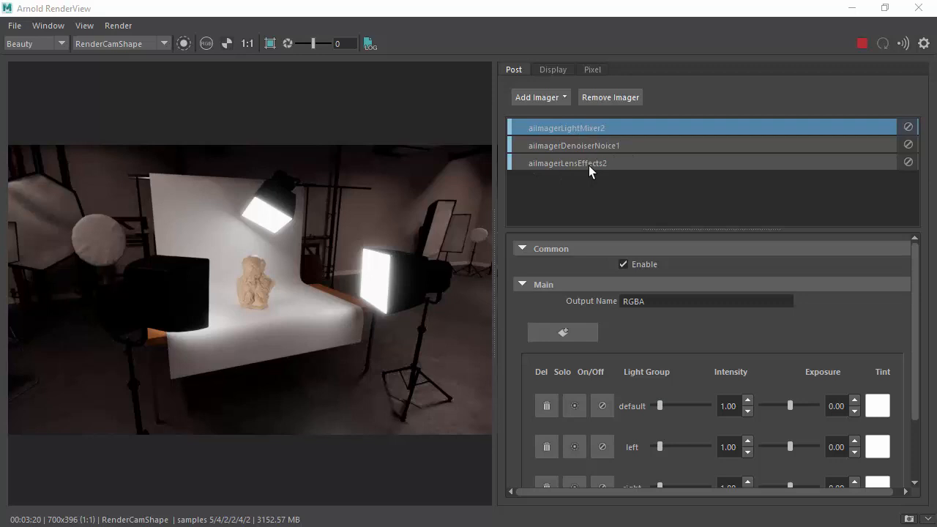
mouse_move(572, 172)
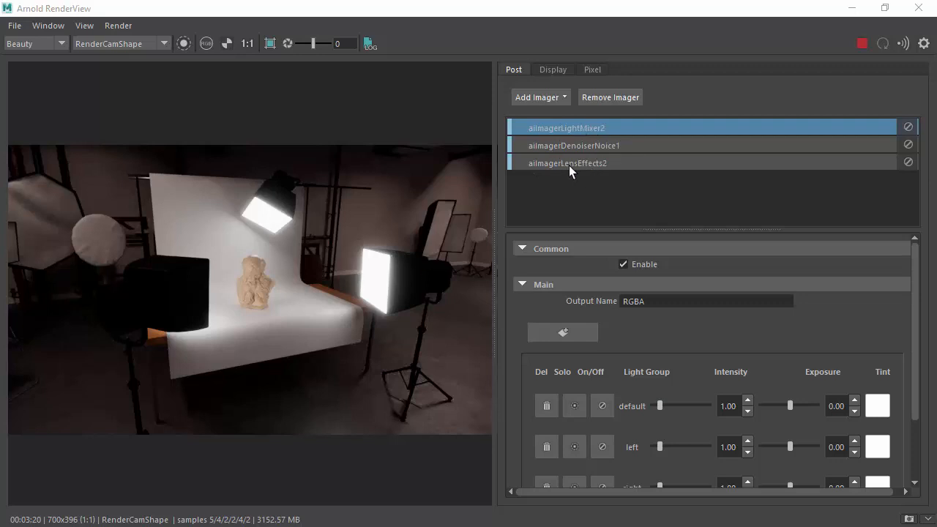
mouse_move(586, 154)
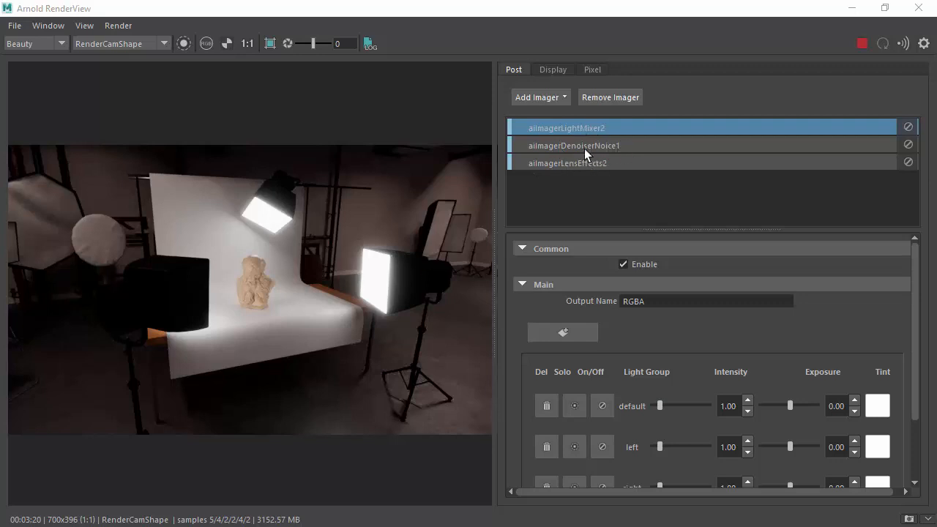
mouse_move(585, 169)
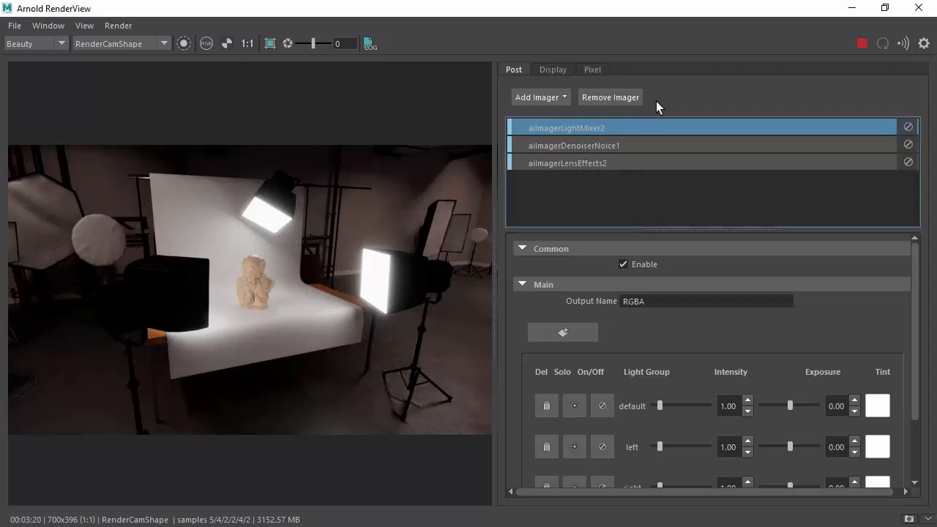
Show aiImagerLensEffects2's bloom settings and select the Bloom Radius value.
click(567, 163)
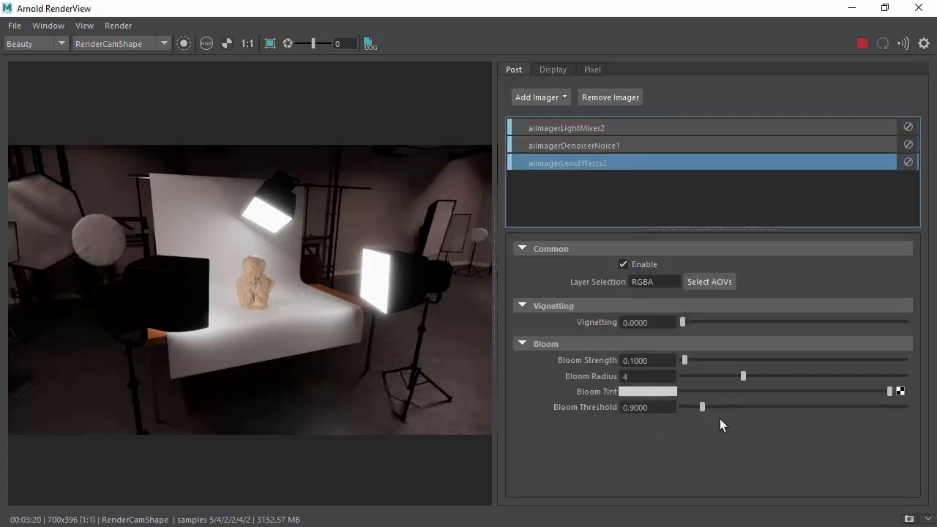
drag(684, 360, 693, 360)
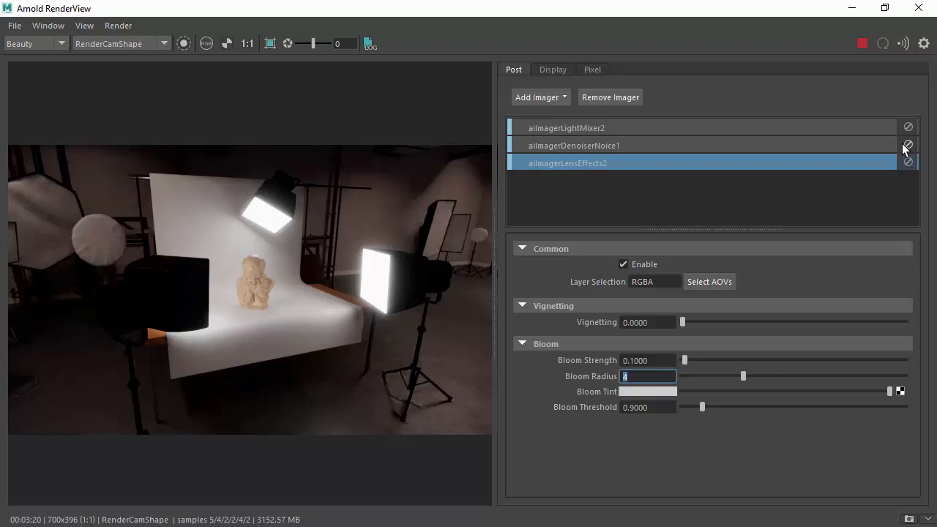
Disable aiImagerDenoiserNoice1, set aiImagerLensEffects2 Bloom Radius to 3, and select the light mixer.
click(574, 145)
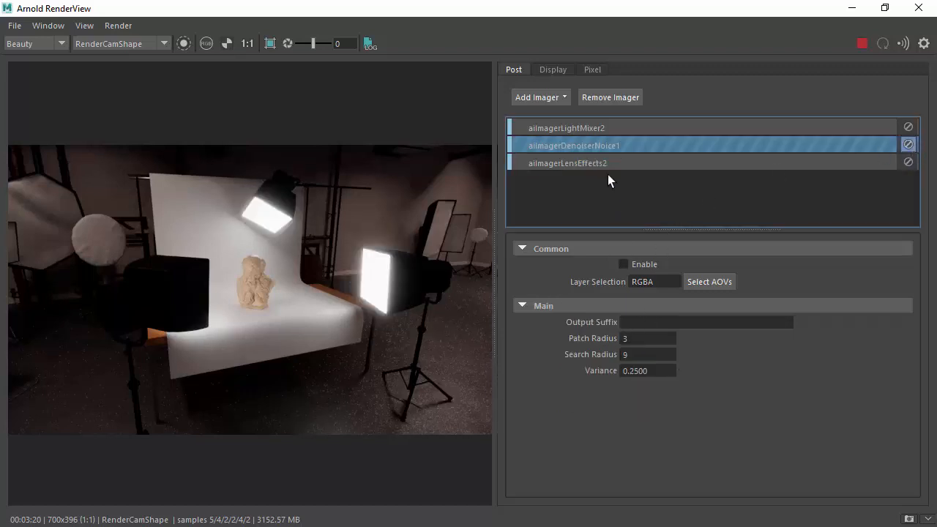
click(568, 163)
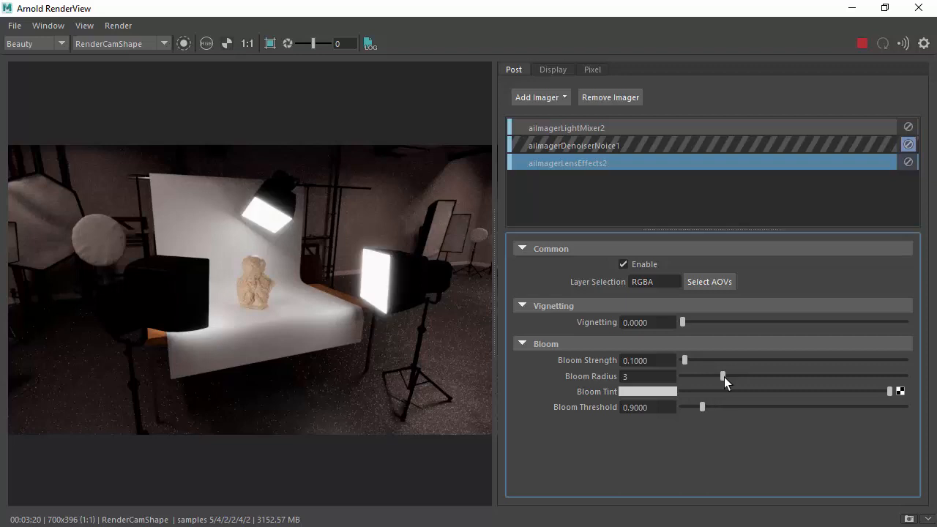
click(567, 128)
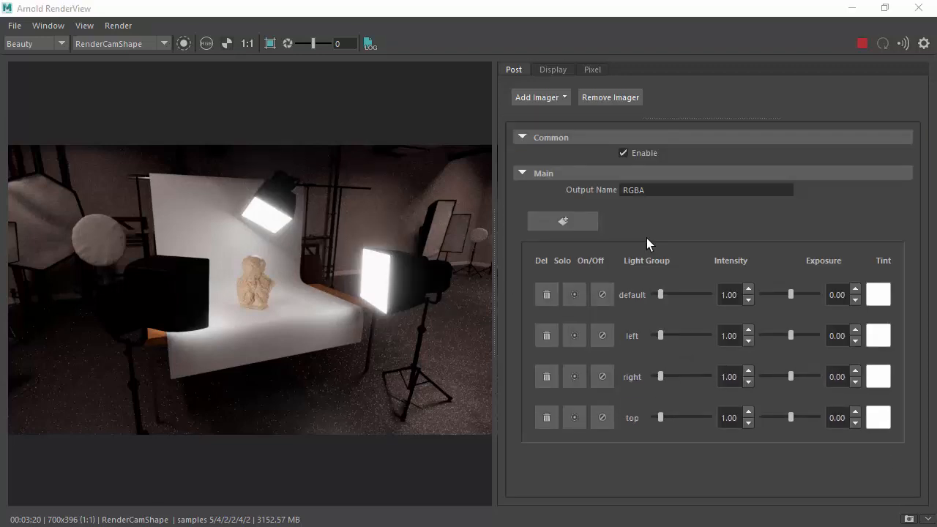
click(602, 336)
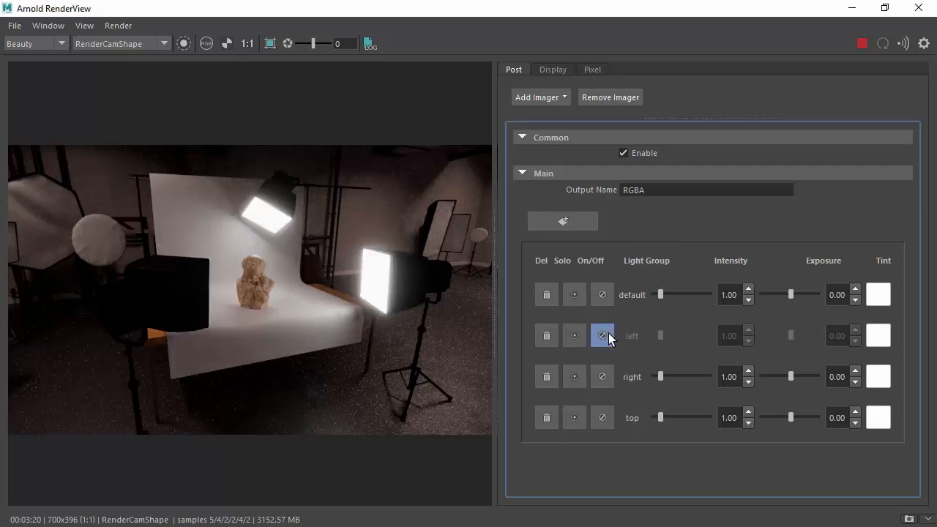
click(602, 376)
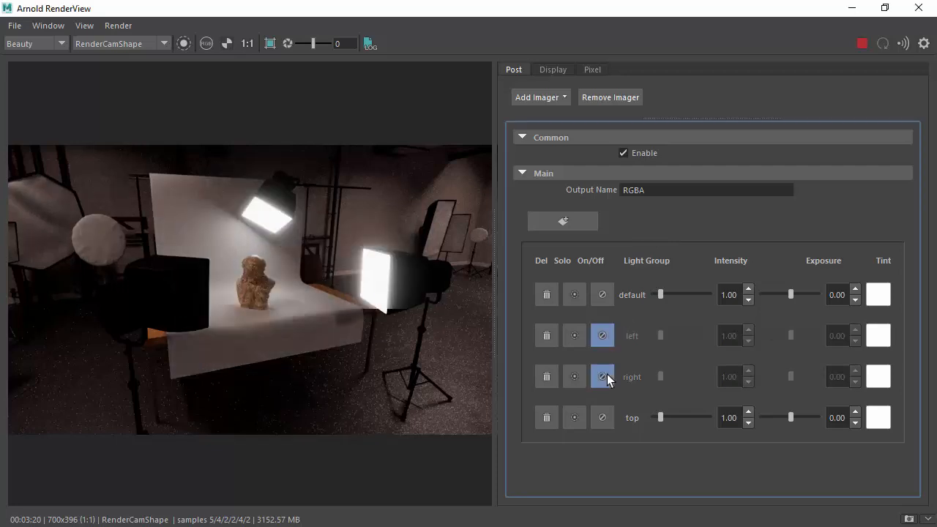
click(601, 417)
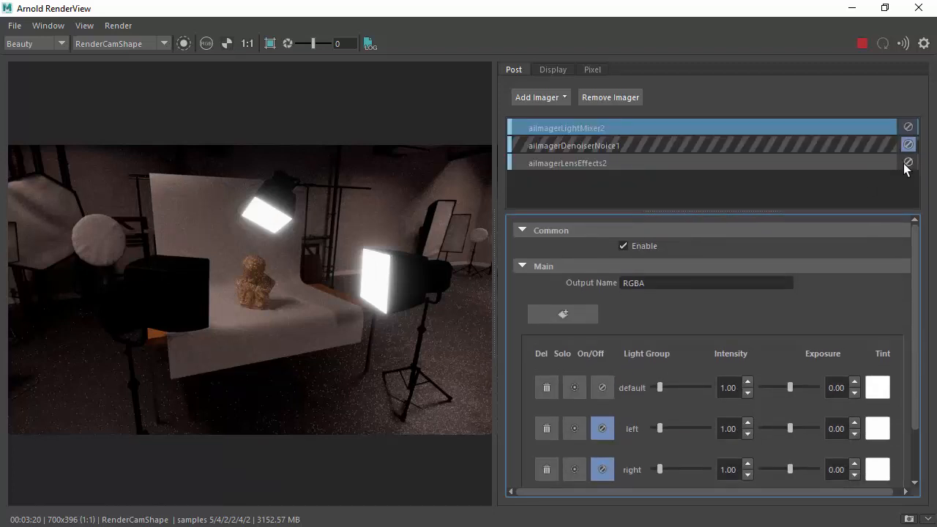
click(568, 162)
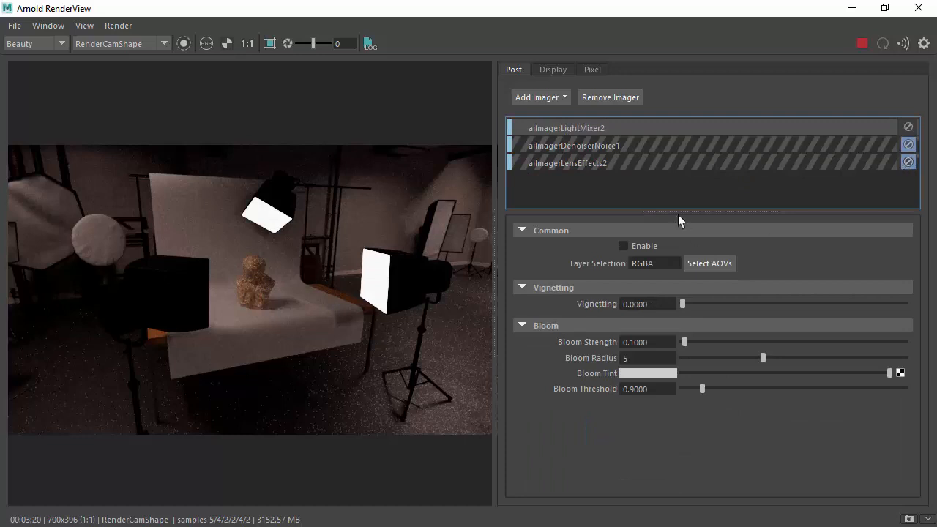
click(566, 127)
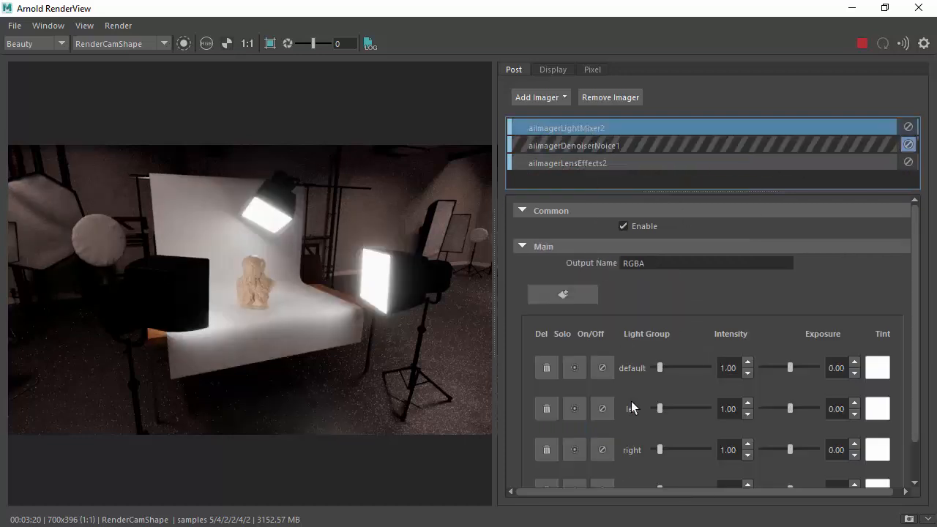
mouse_move(659, 374)
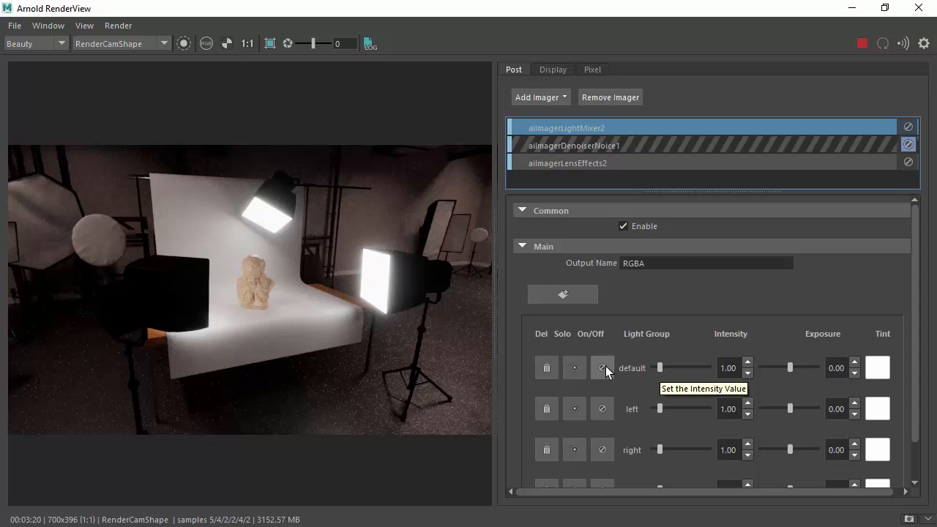
Turn off the default group in the light mixer so only studio lights remain.
click(602, 367)
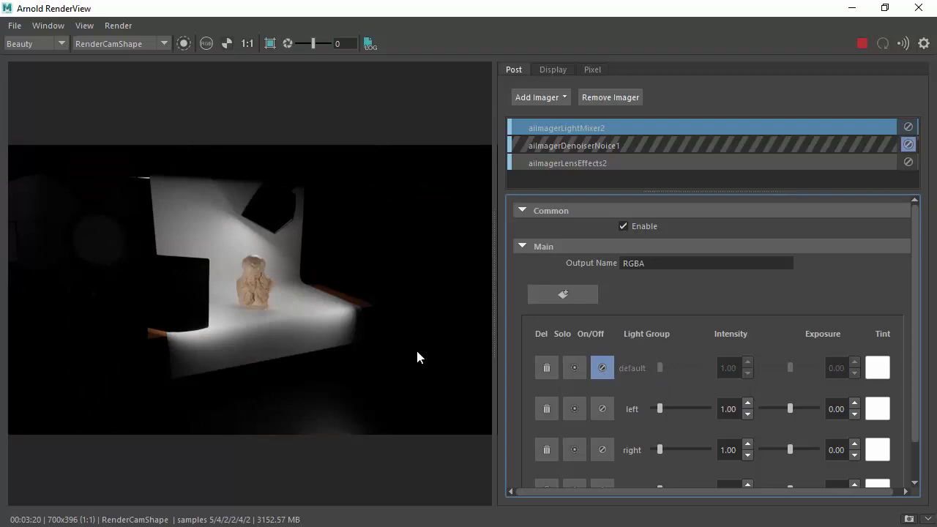
mouse_move(554, 372)
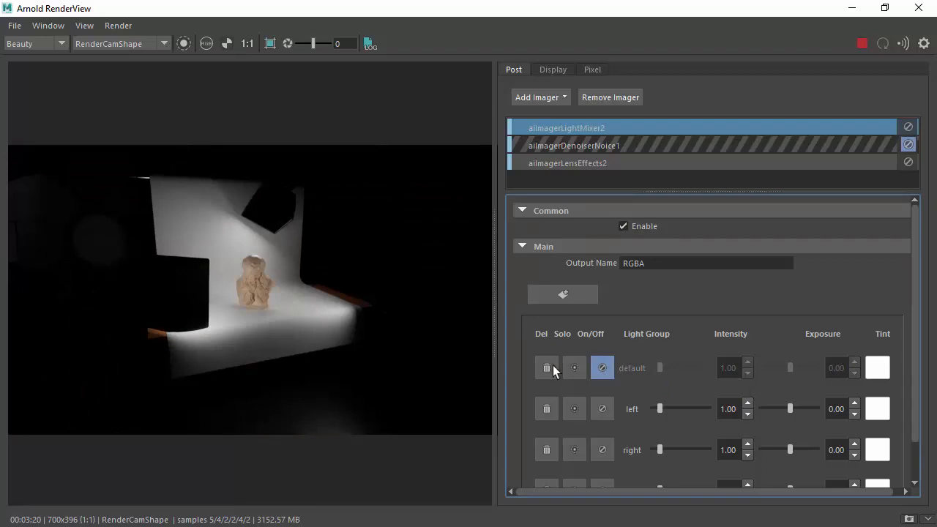